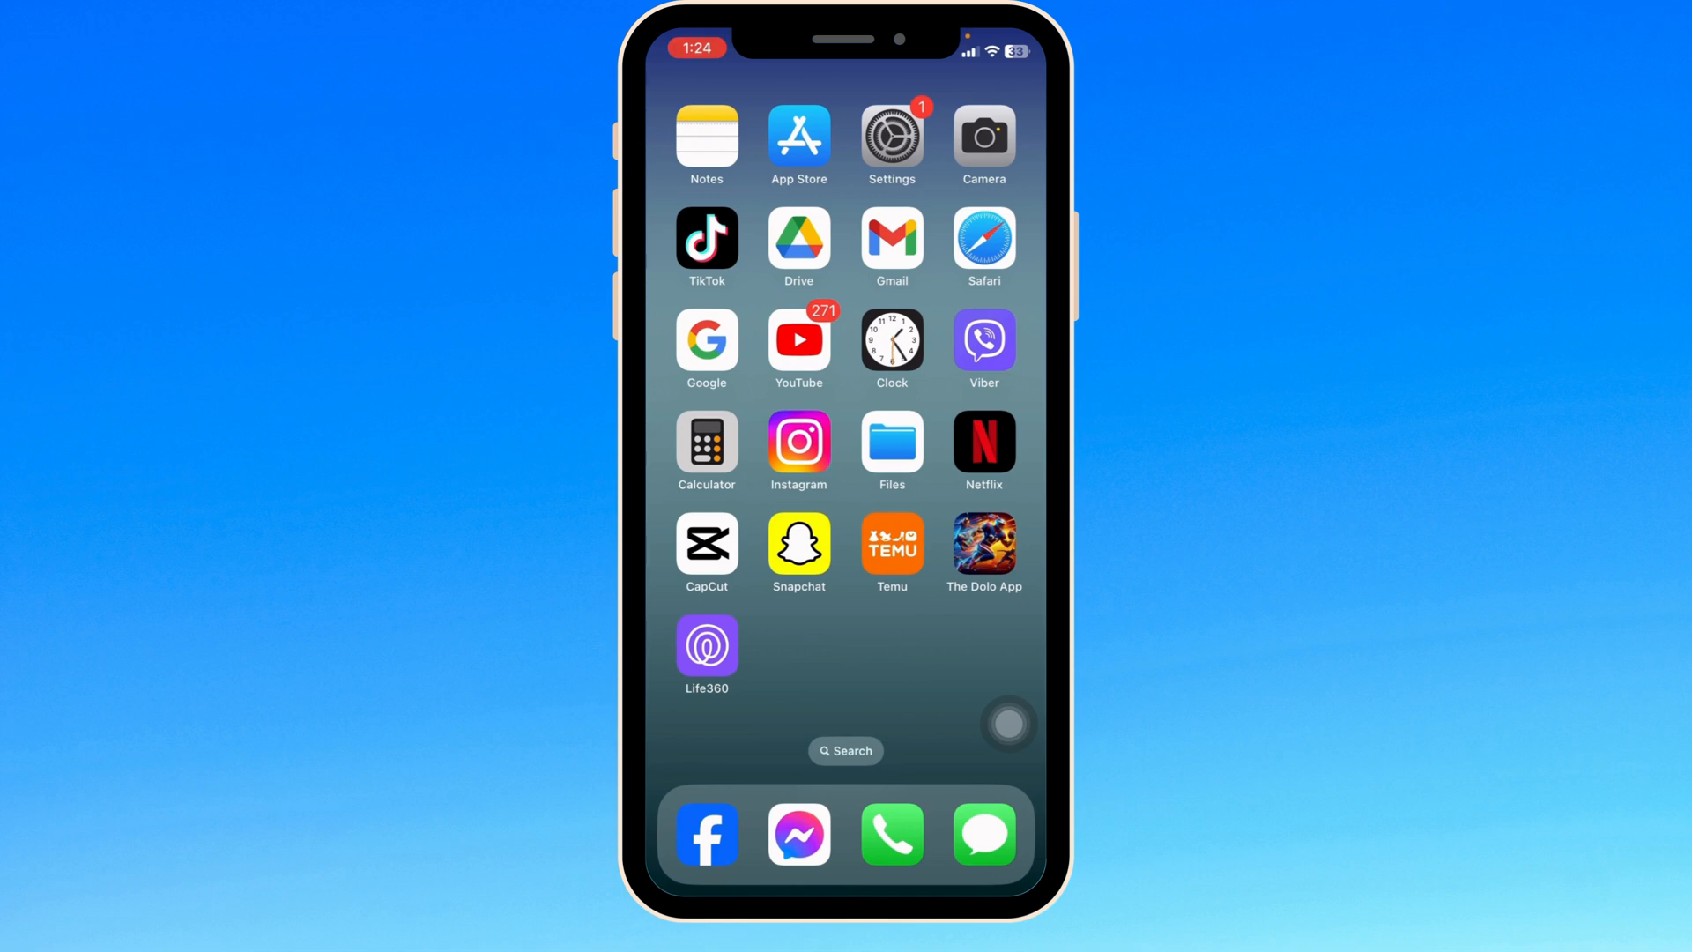
# - Leave the App Store search and go into the General section of Settings
pyautogui.click(798, 138)
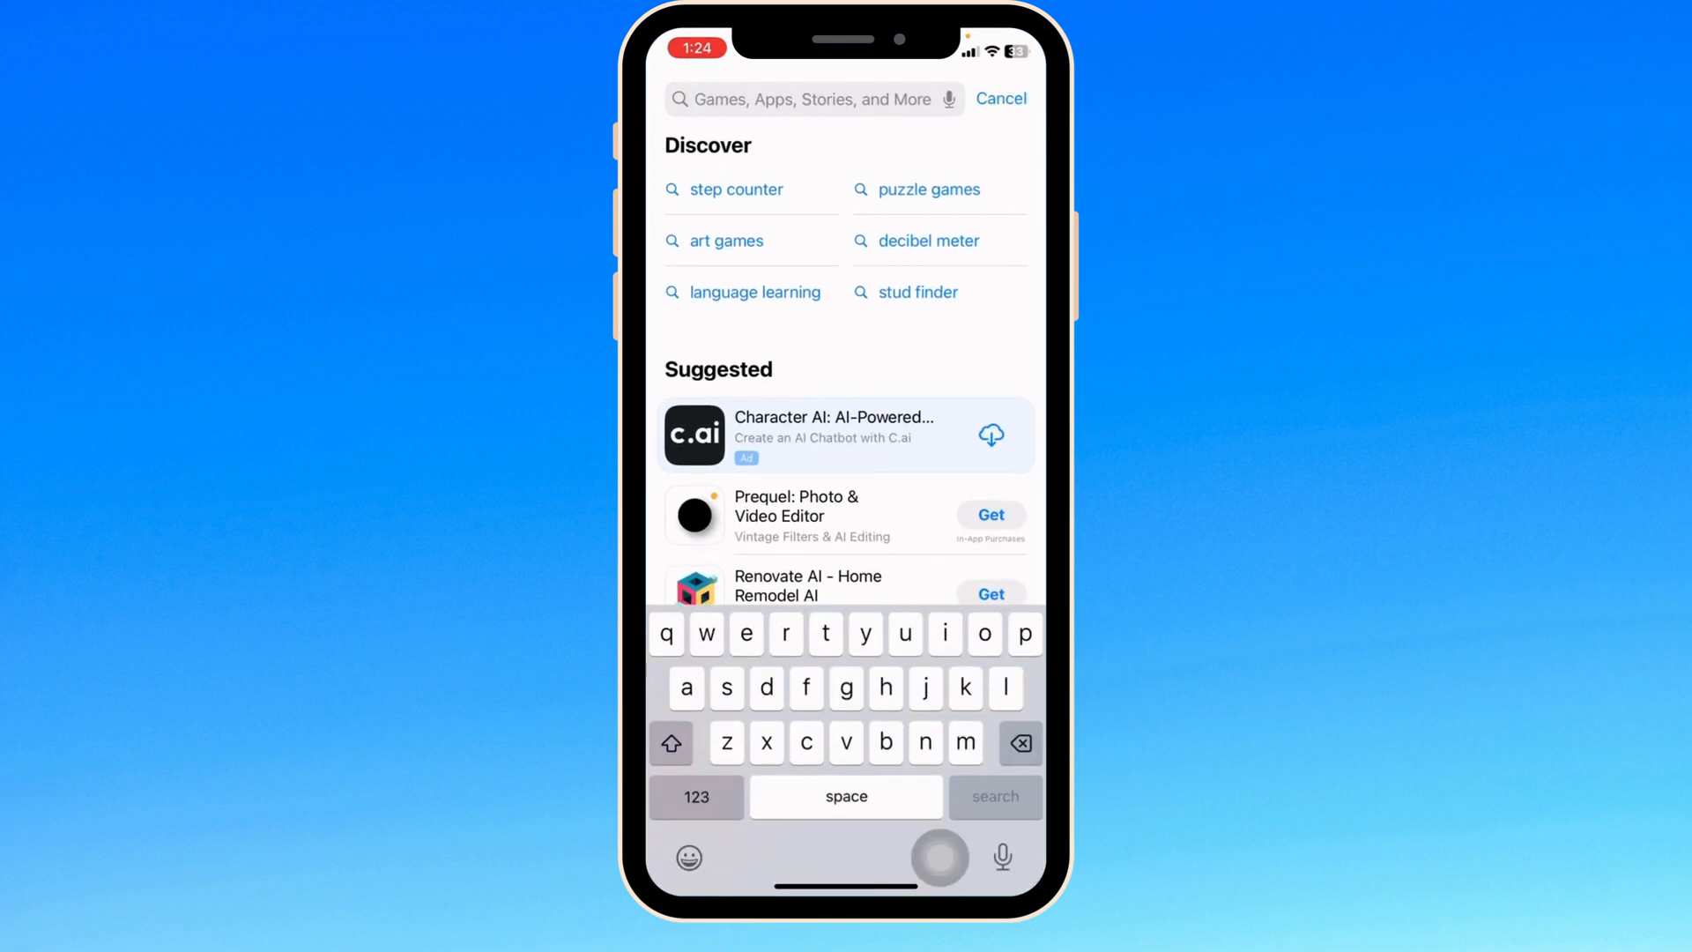
pyautogui.write('d')
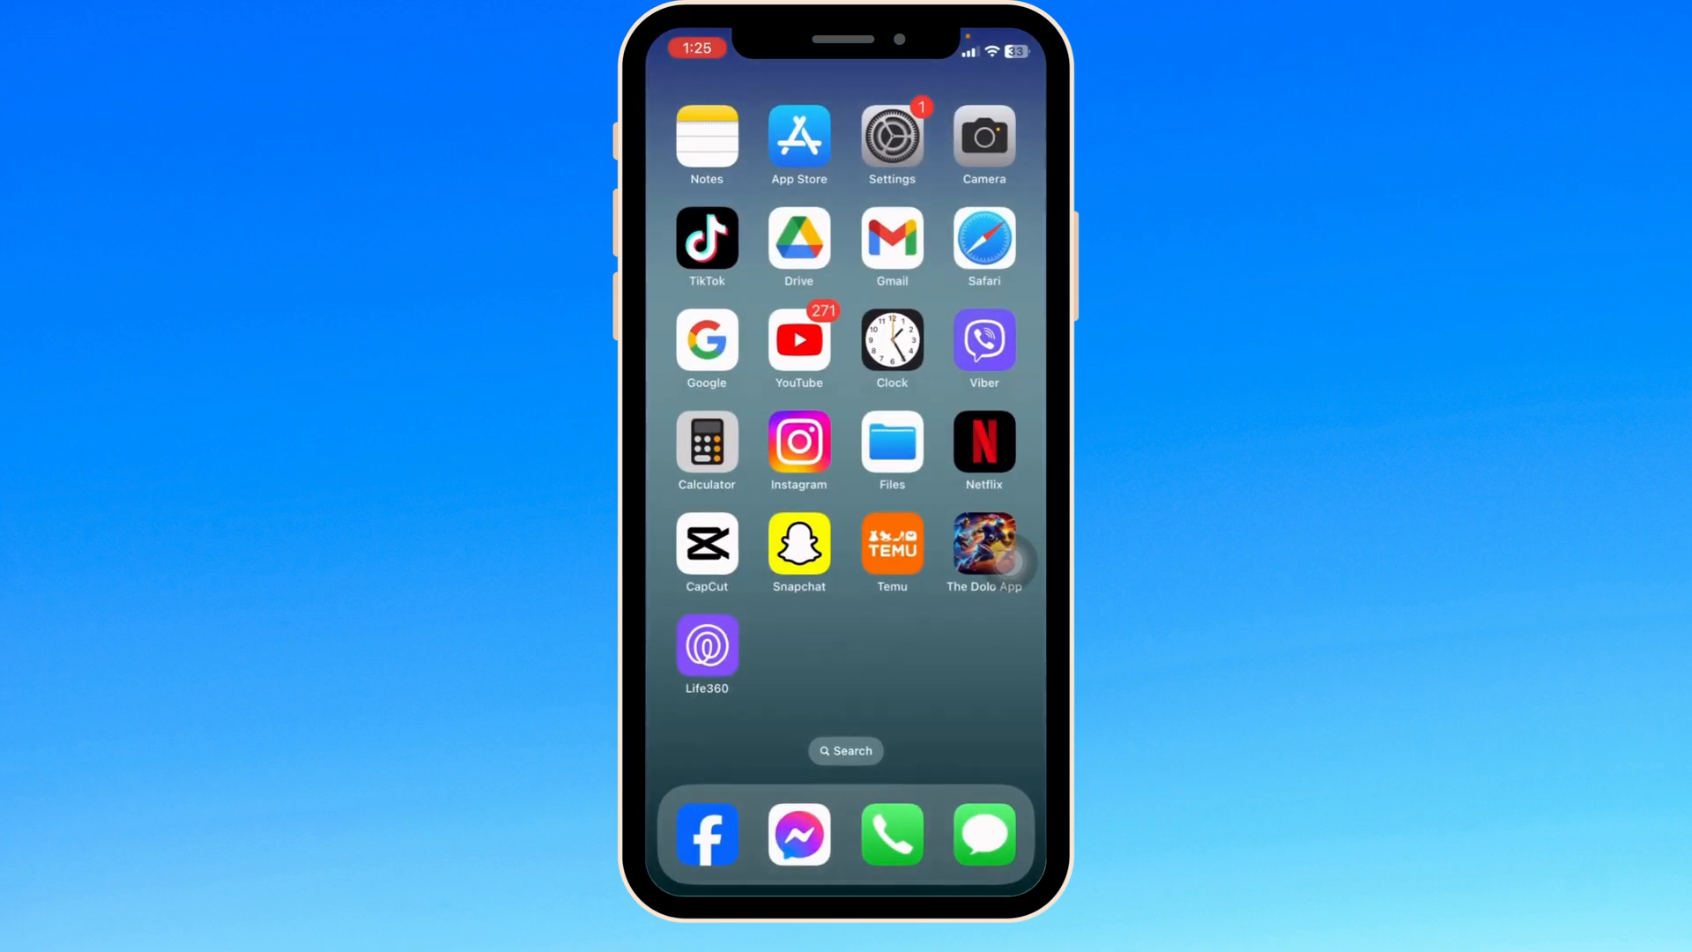
pyautogui.click(892, 138)
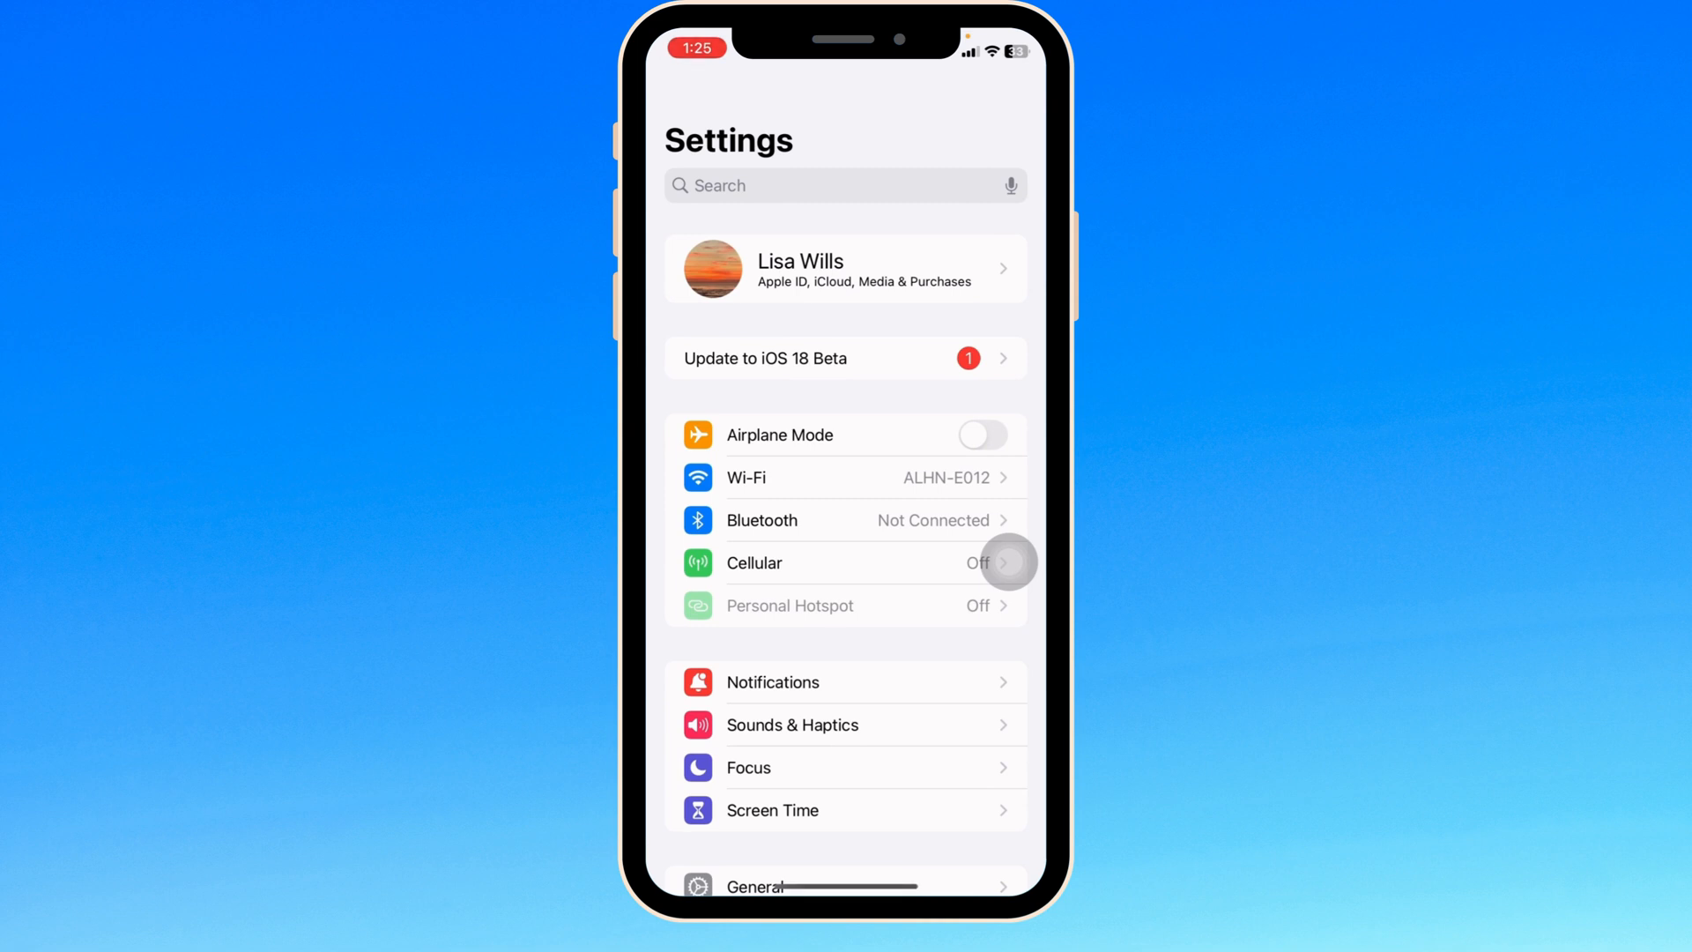
pyautogui.scroll(-3)
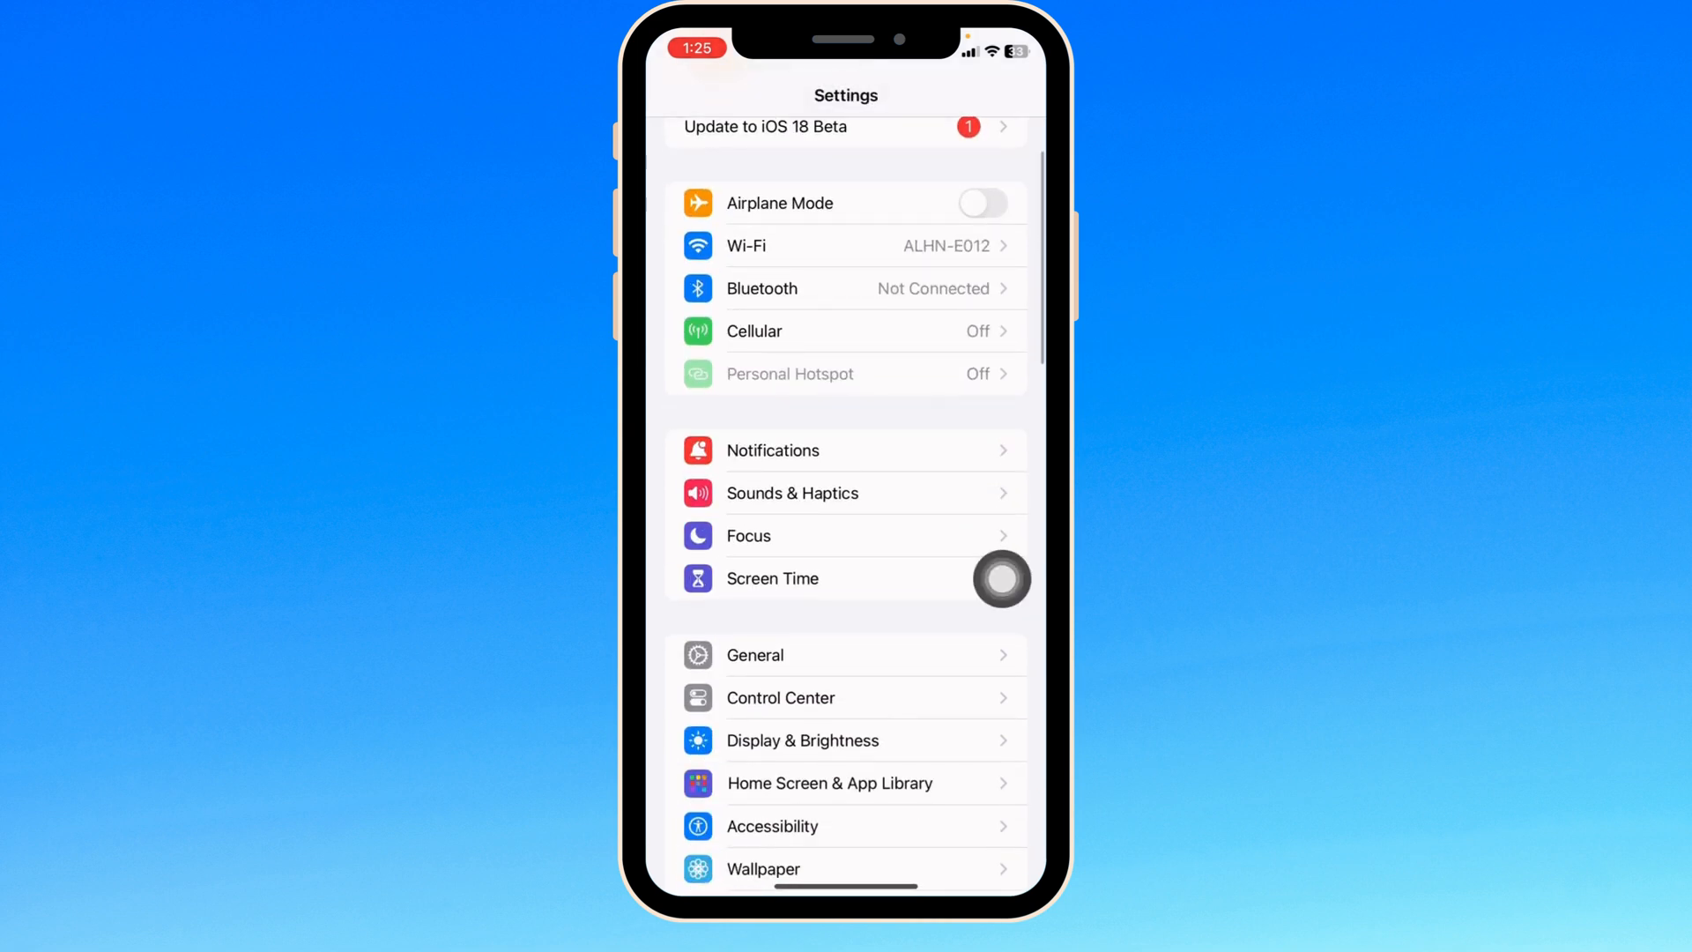
pyautogui.click(754, 654)
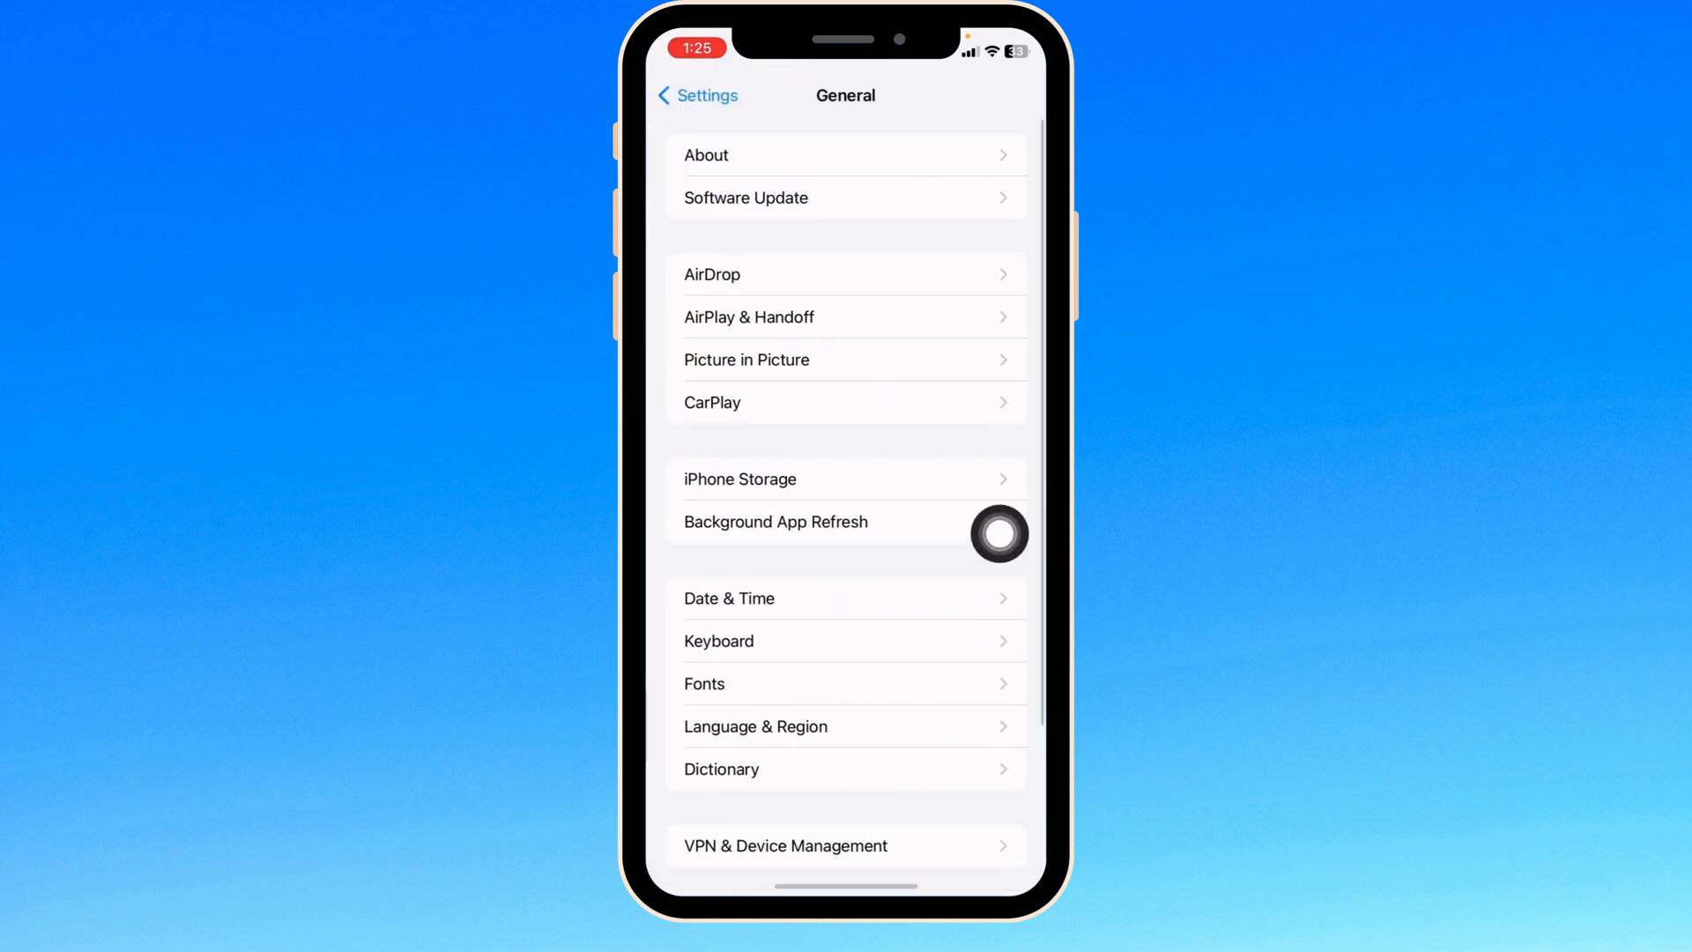
# - Show The Dolo App's storage details (78.9 MB) from the iPhone Storage list
pyautogui.click(740, 479)
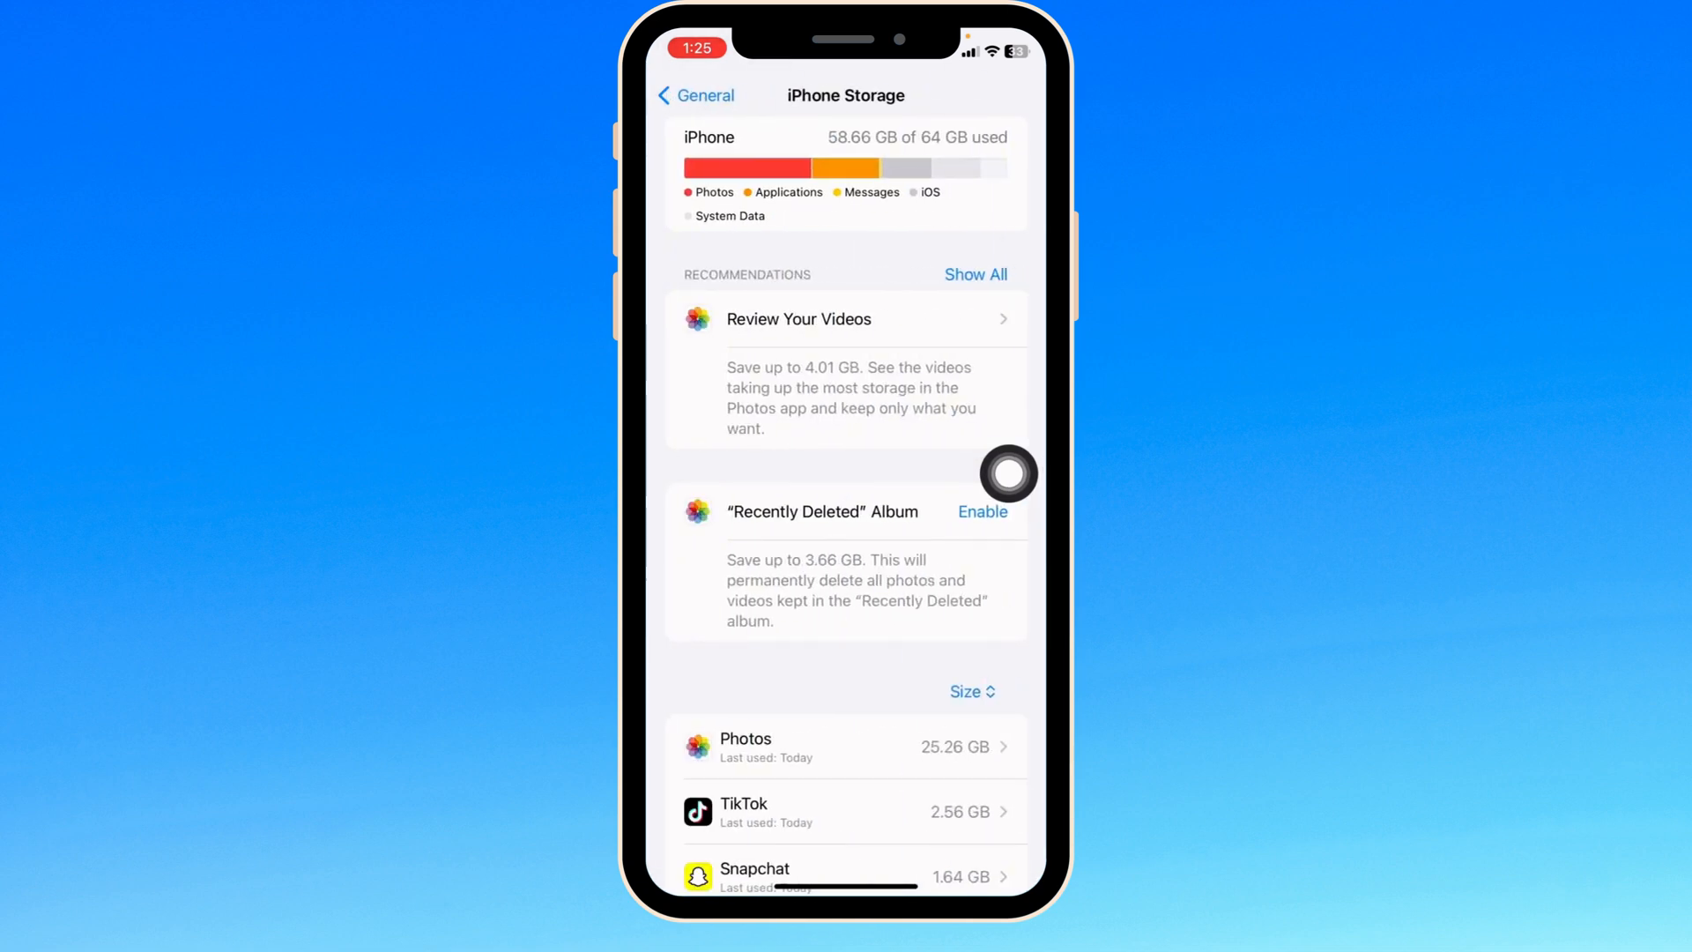
pyautogui.scroll(-3)
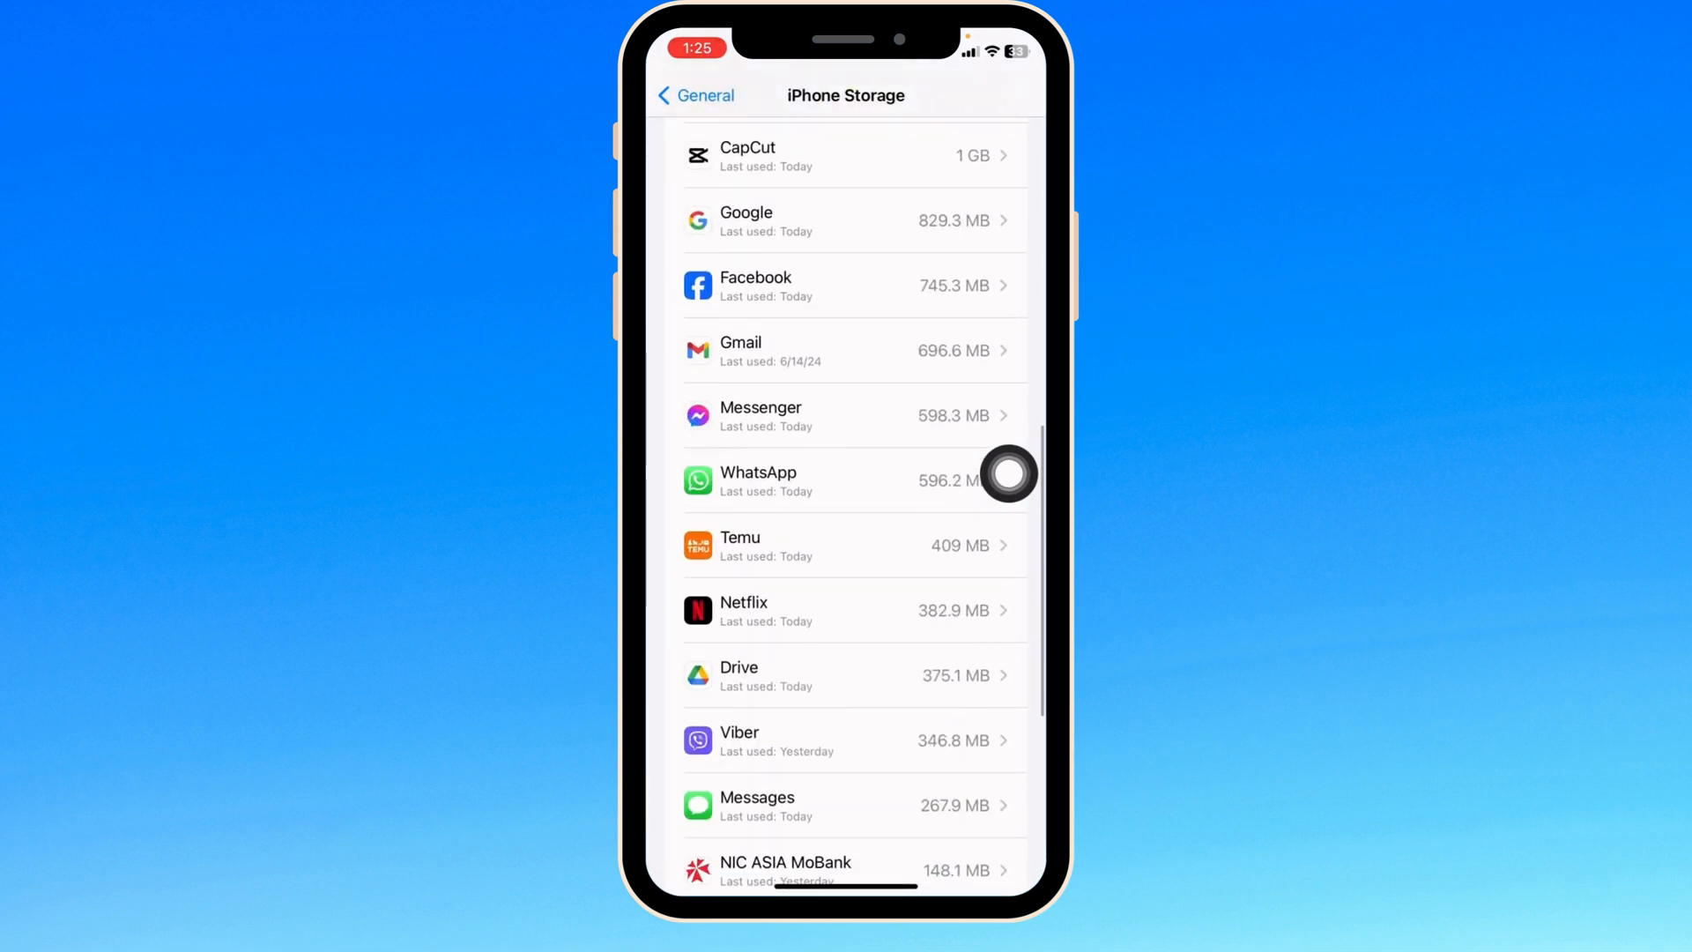
pyautogui.scroll(-3)
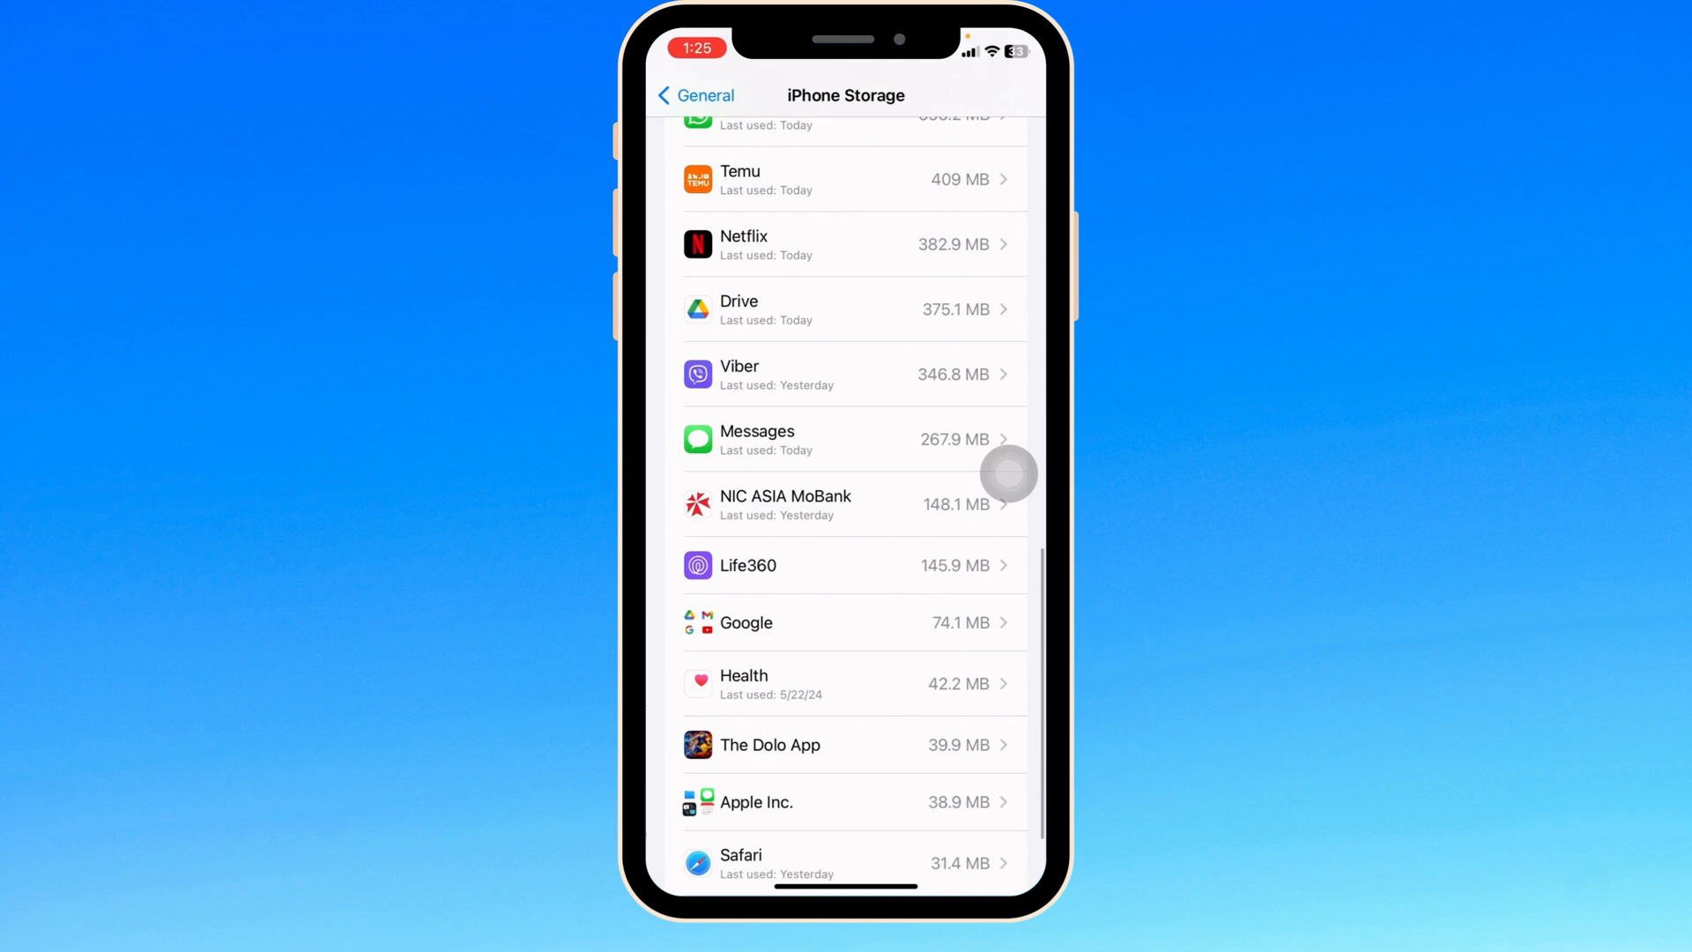
pyautogui.click(769, 744)
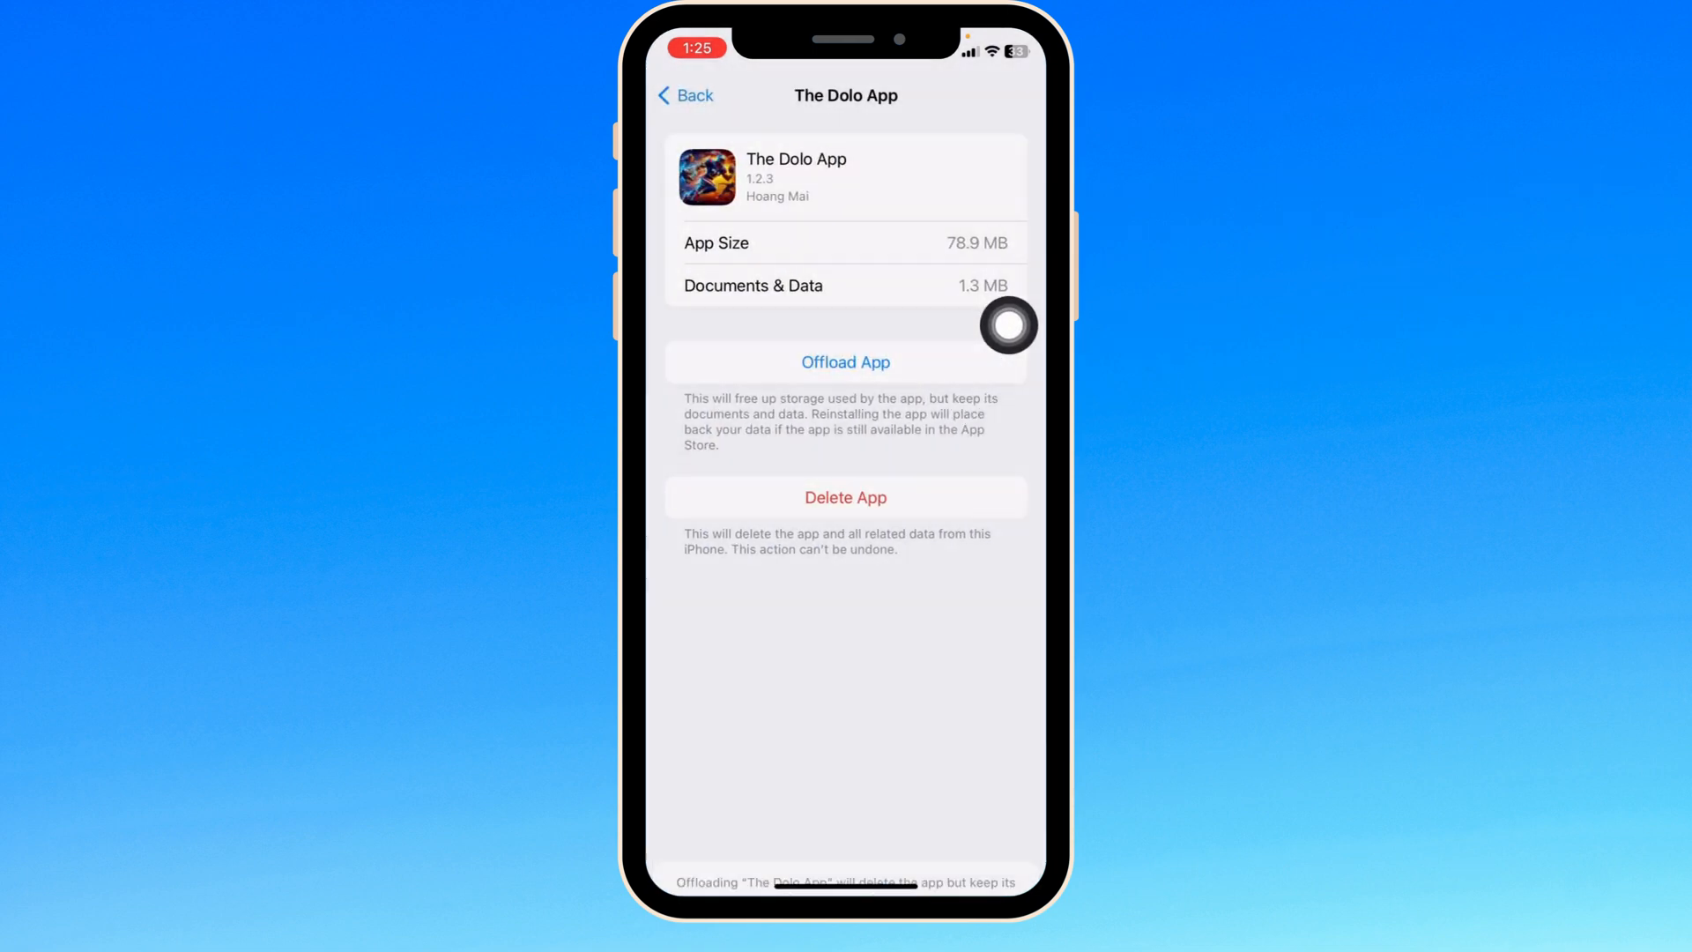
# - Offload The Dolo App keeping its 80.2 MB of data, then start reinstalling it
pyautogui.click(846, 363)
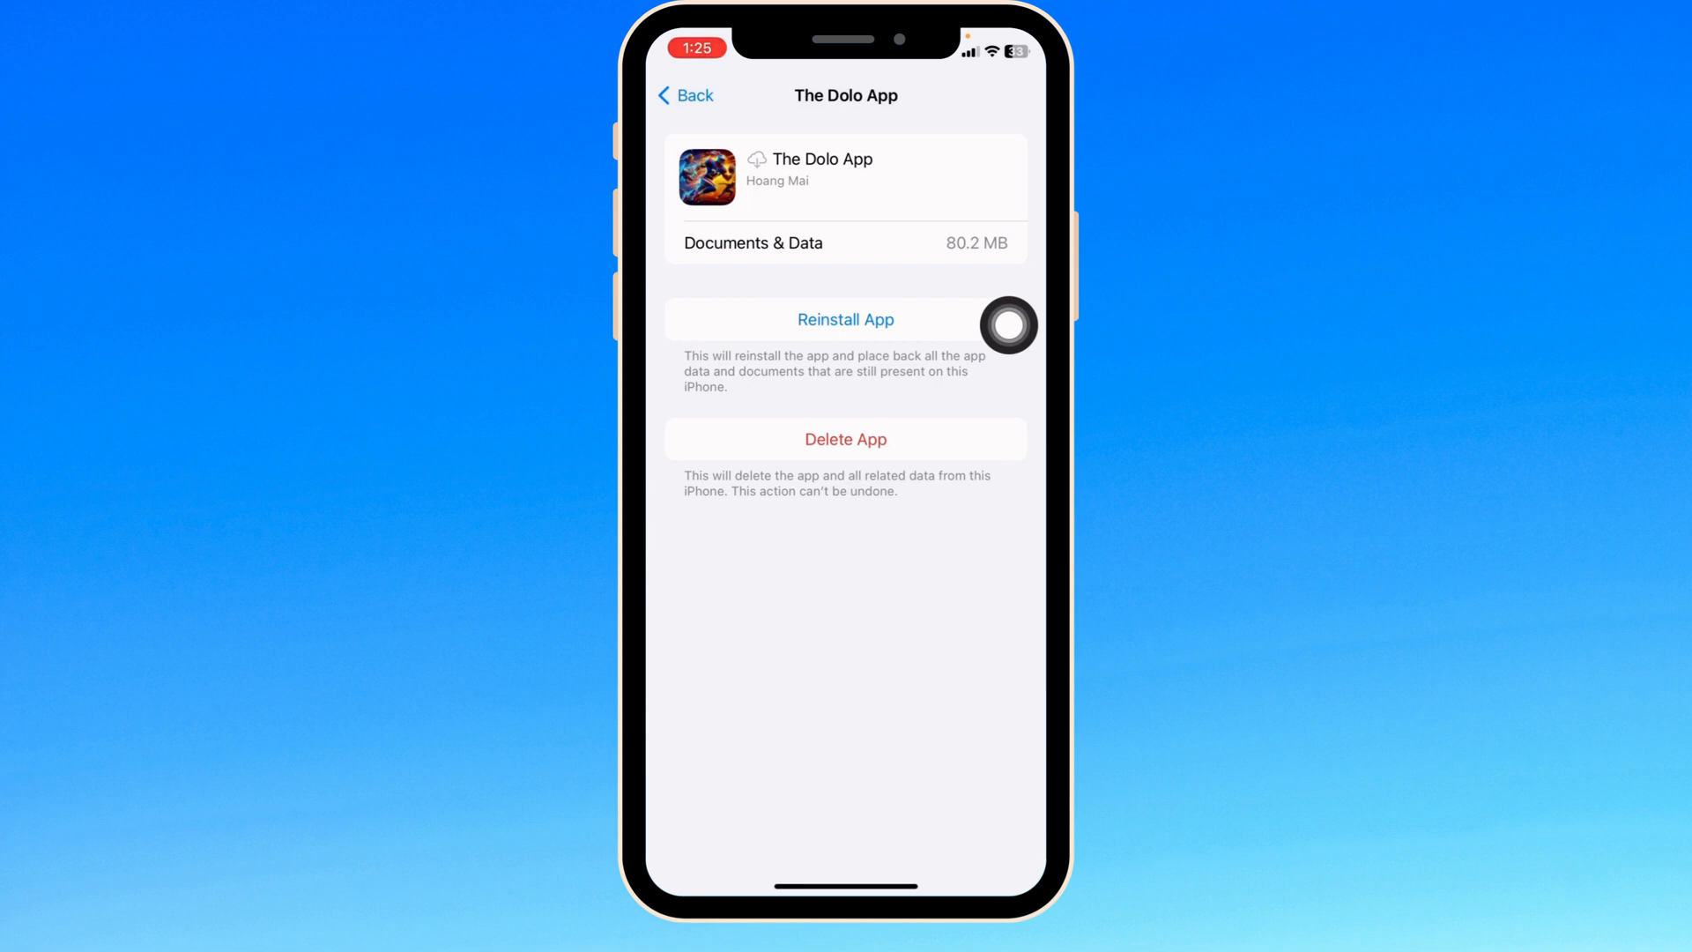
pyautogui.click(846, 319)
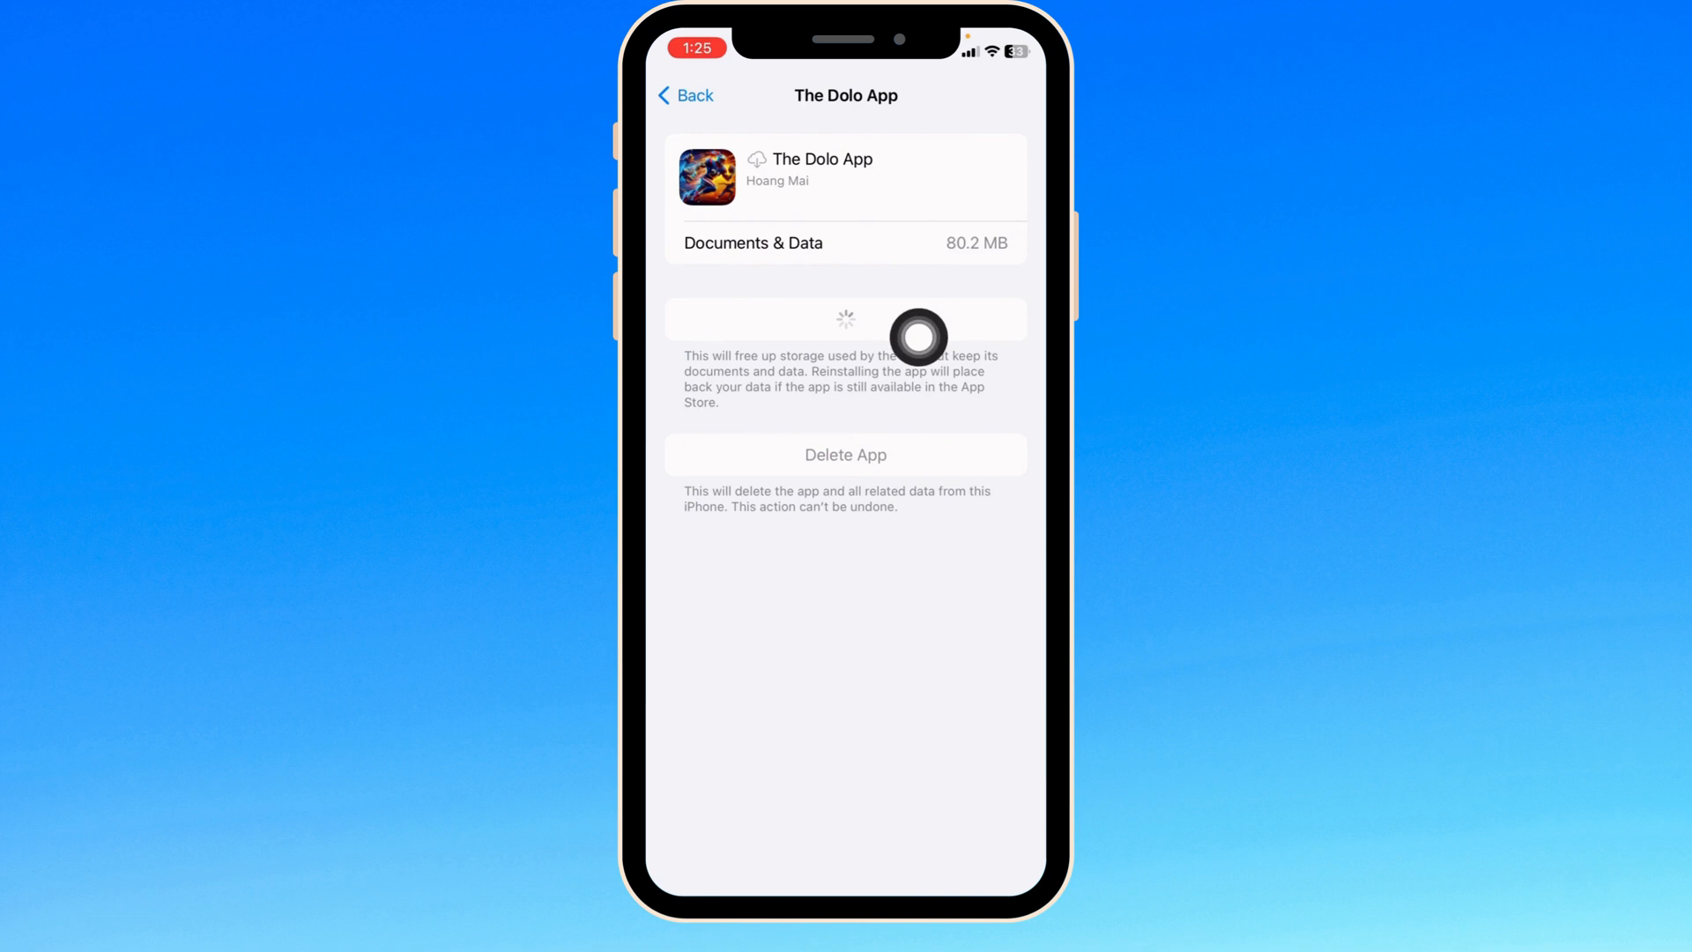
pyautogui.moveTo(1008, 303)
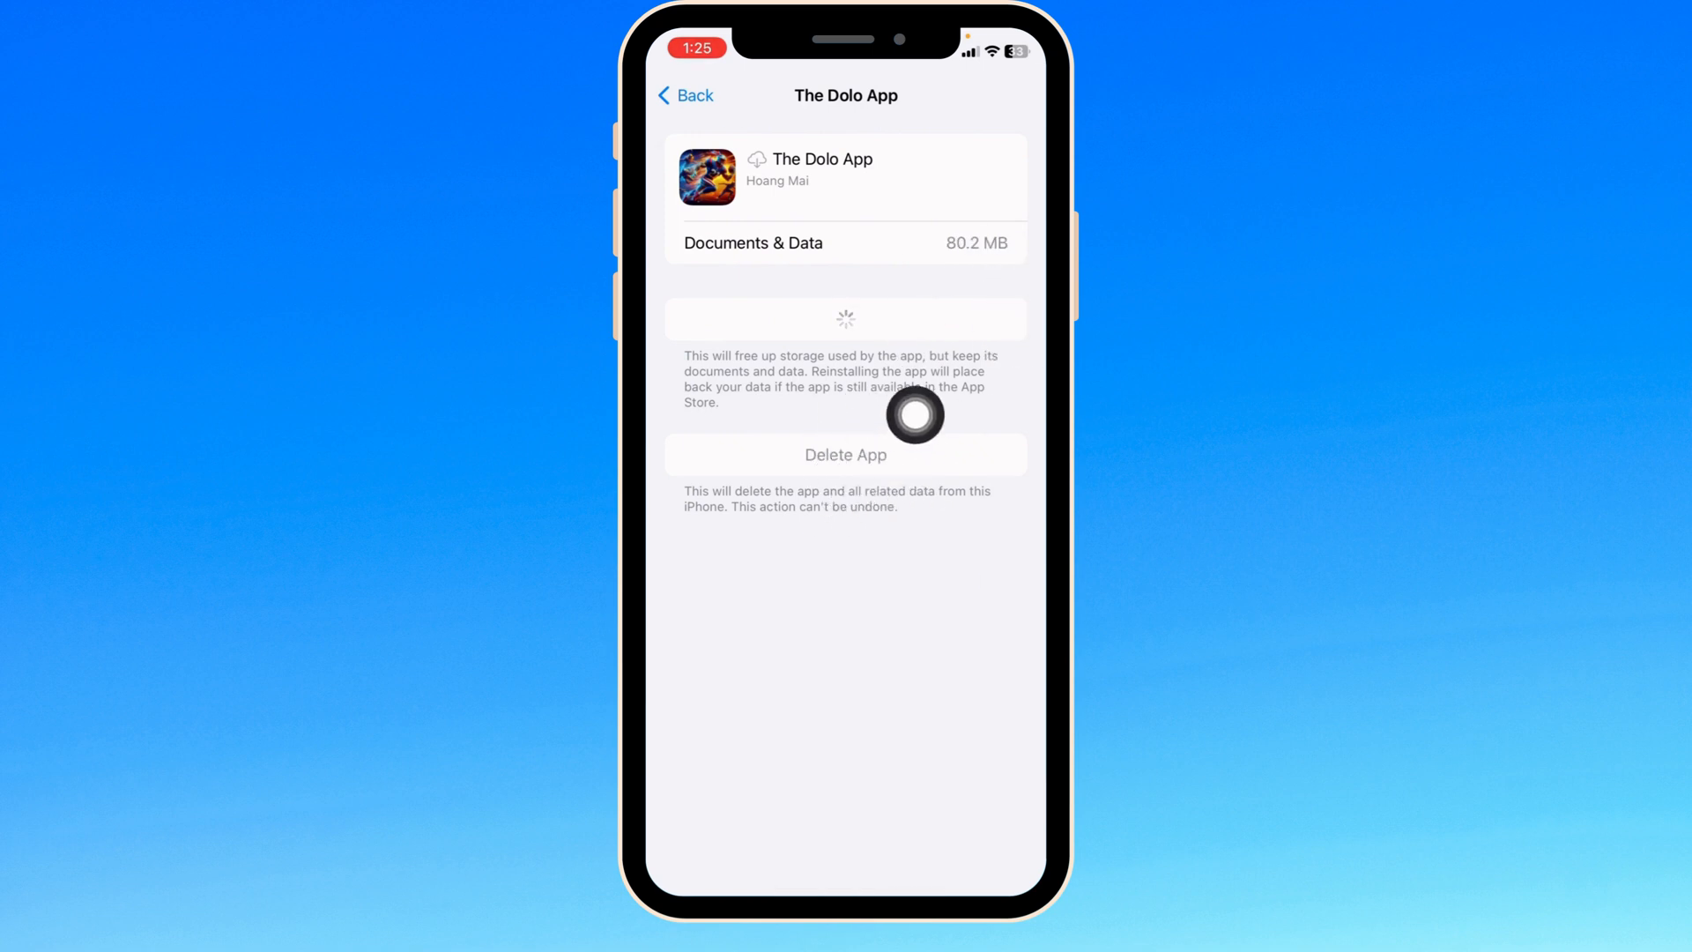
# - Delete The Dolo App and its data, confirming in the sheet
pyautogui.click(846, 454)
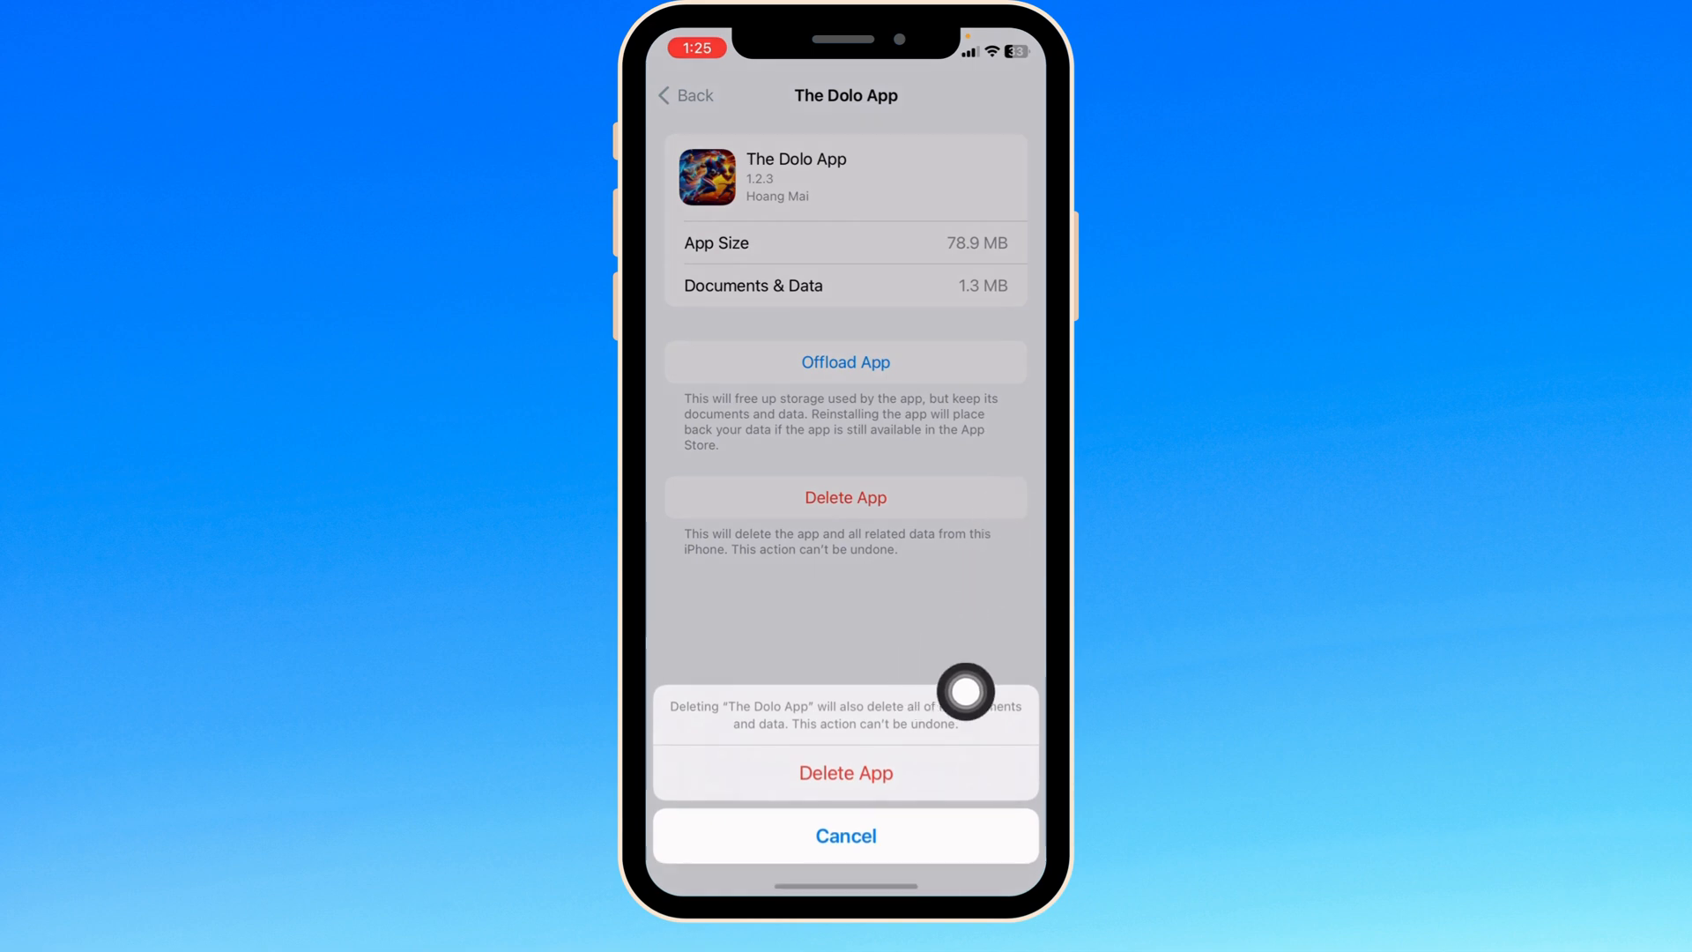
pyautogui.click(846, 774)
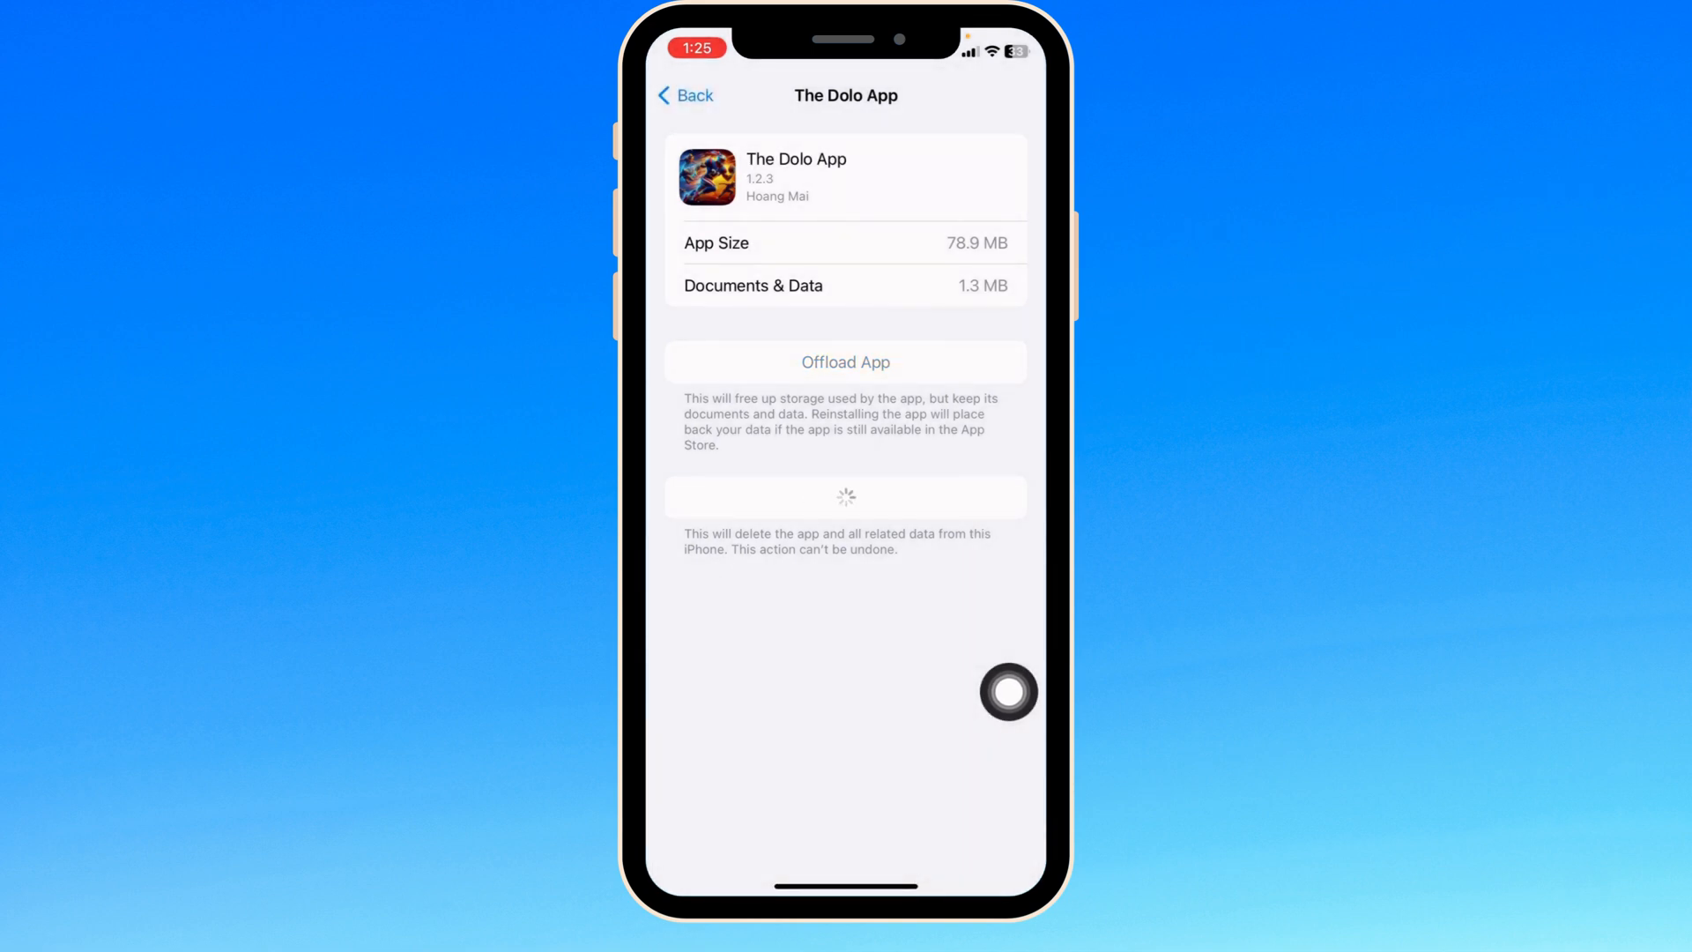